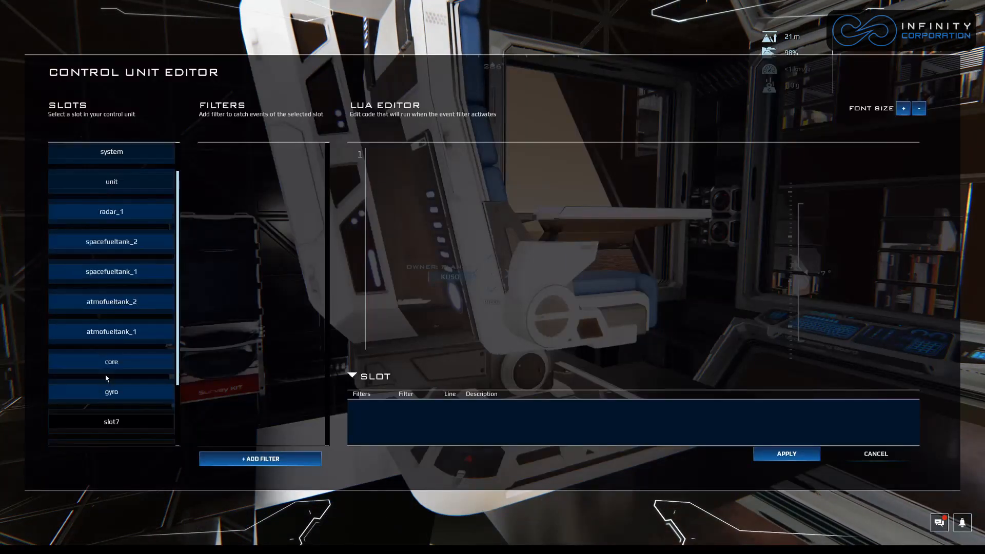
# Review the chair control unit's slot list and apply to close the editor.
pyautogui.click(111, 241)
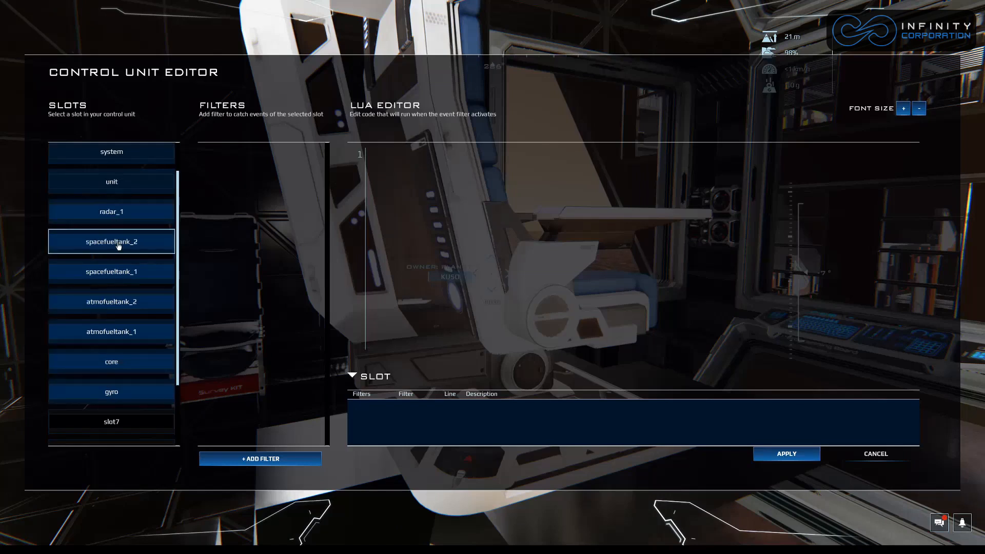
pyautogui.scroll(-3)
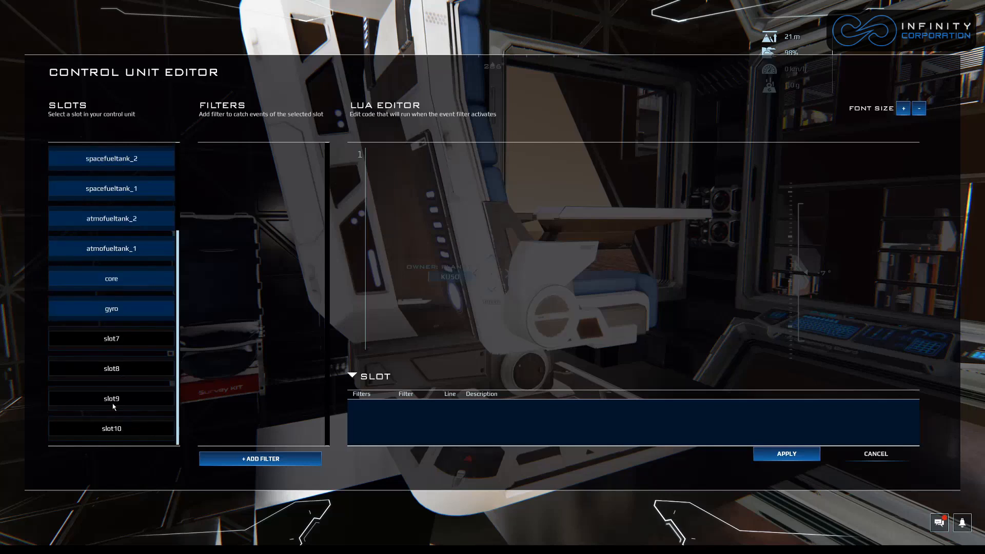
pyautogui.scroll(-3)
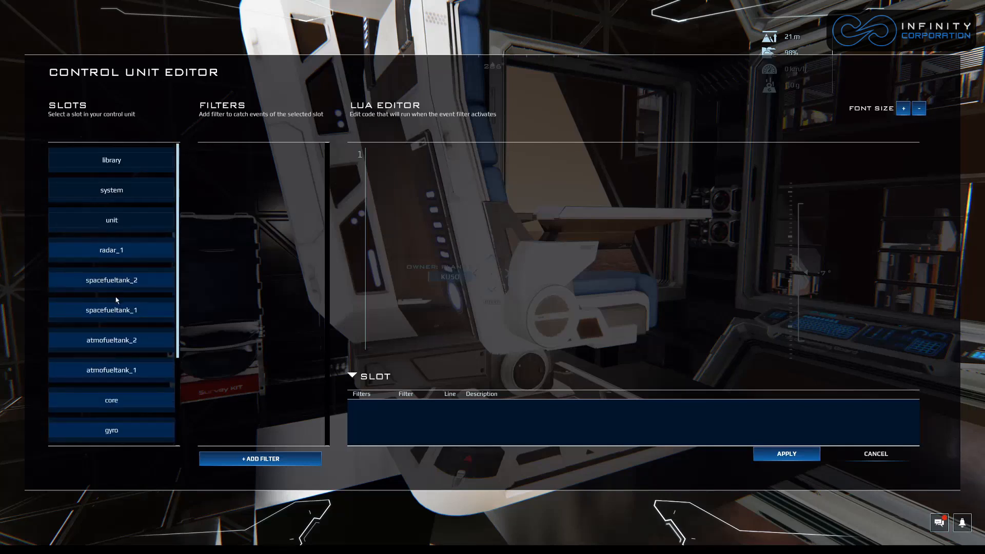
pyautogui.moveTo(564, 320)
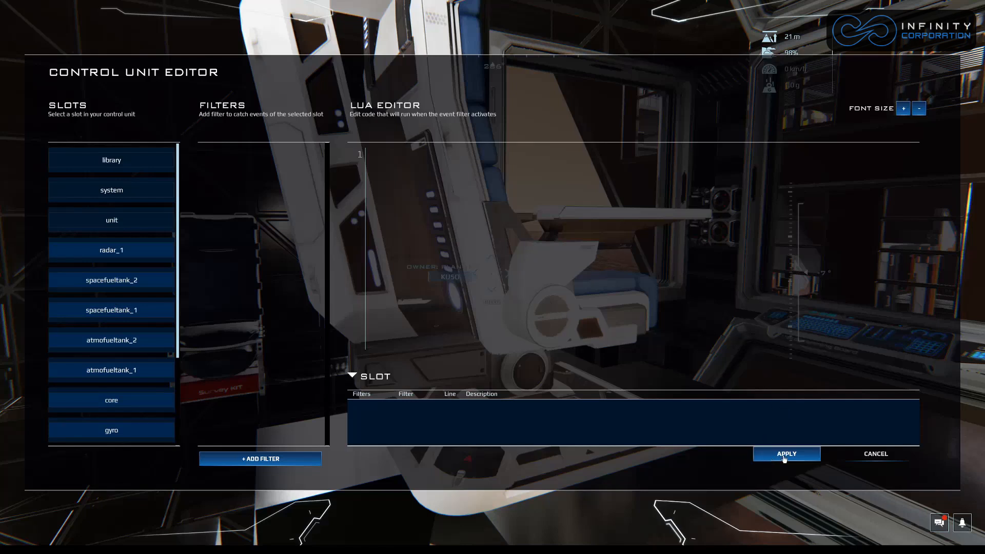
pyautogui.click(786, 454)
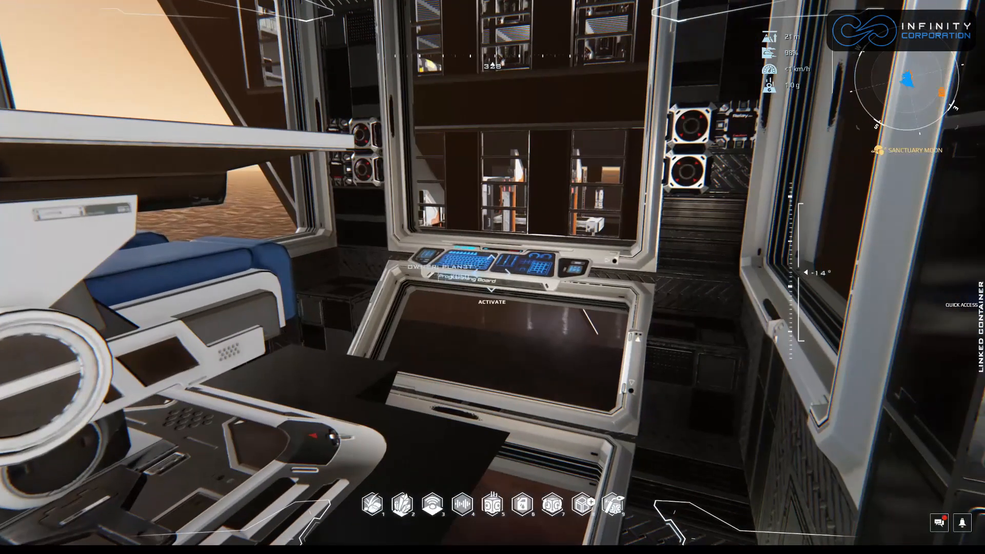
pyautogui.moveTo(493, 277)
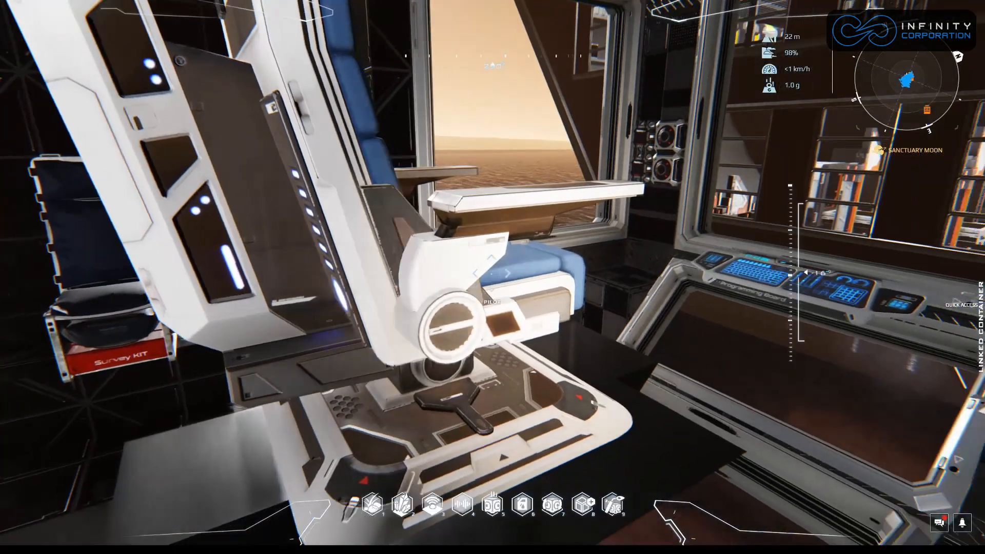
pyautogui.moveTo(492, 277)
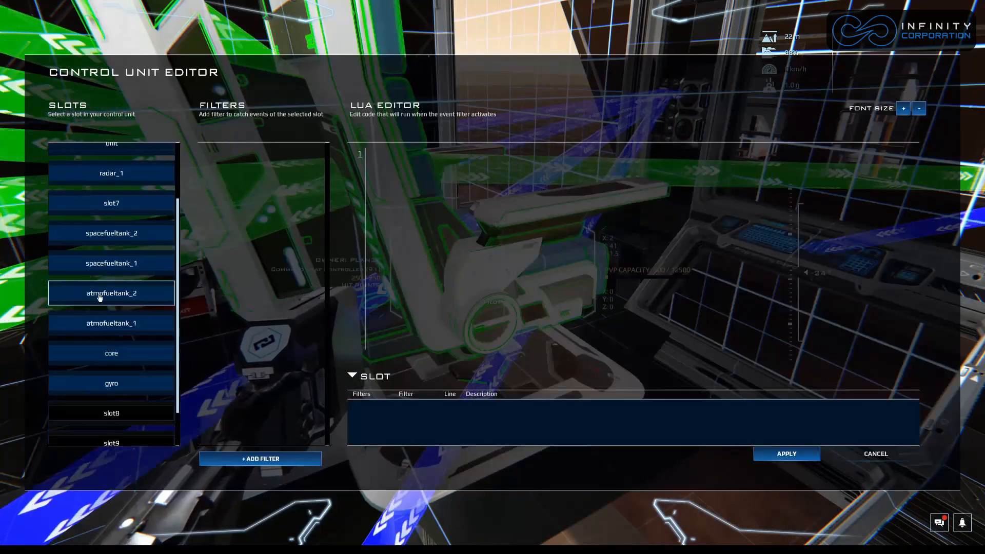
# Rename the linked slot7 to pbSwitch and confirm the new name.
pyautogui.click(111, 204)
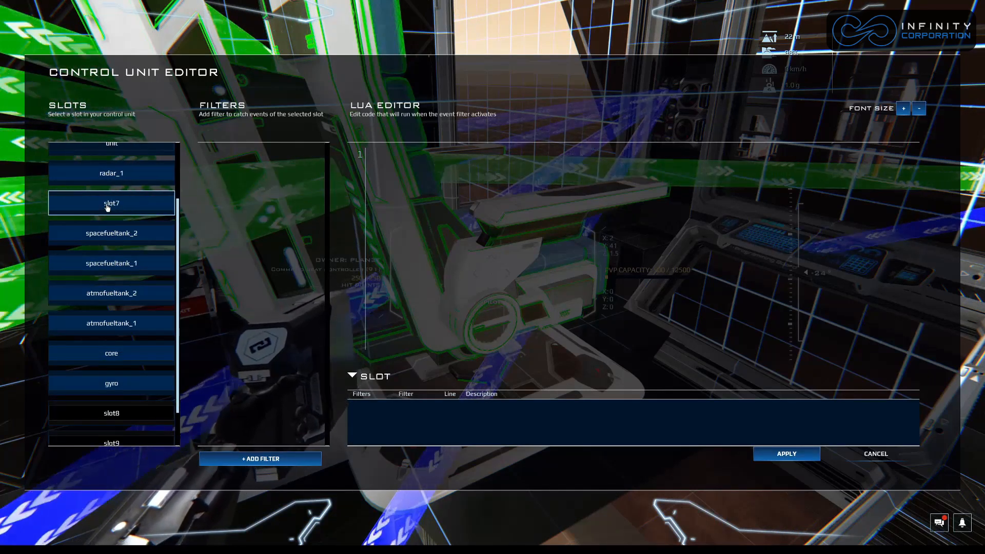
pyautogui.write('pb')
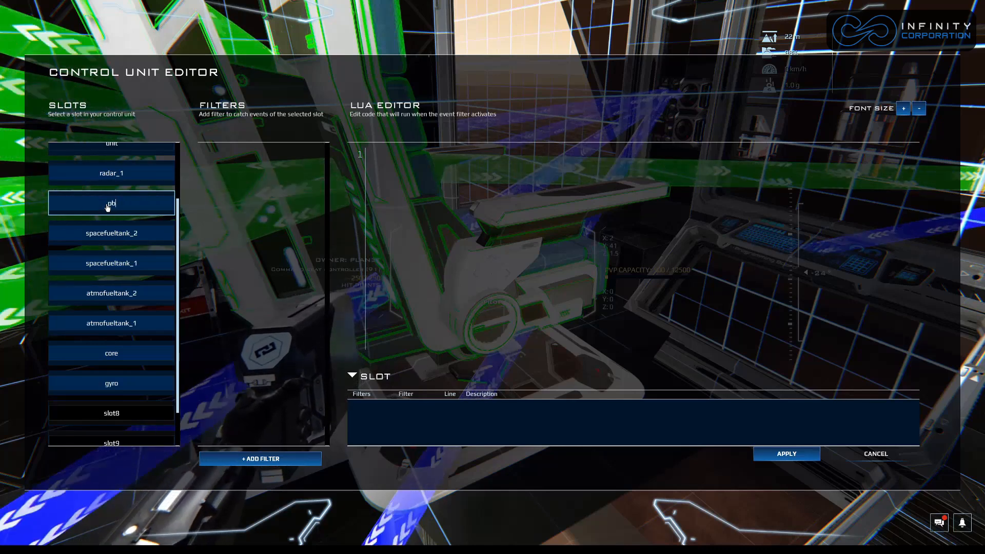
pyautogui.write('bSwitch')
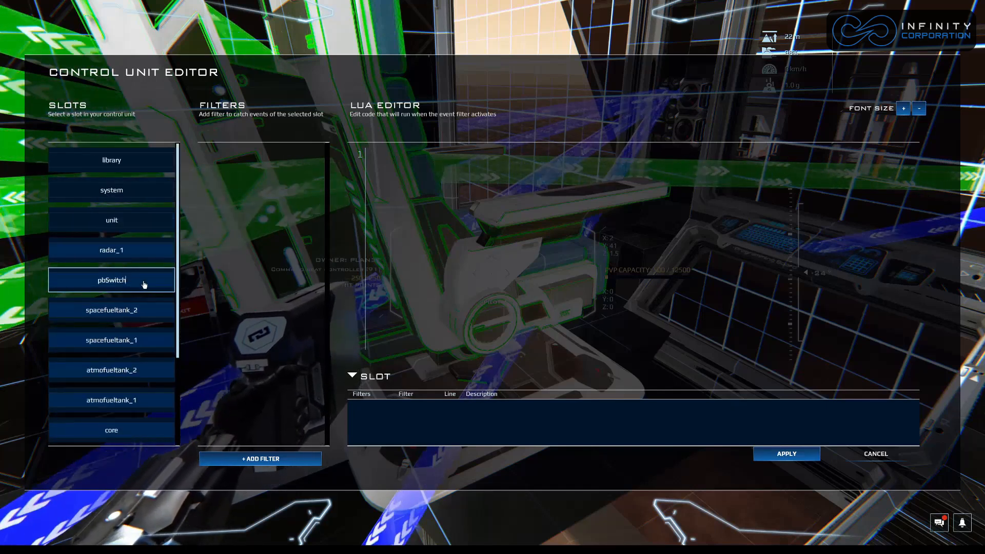
pyautogui.click(111, 219)
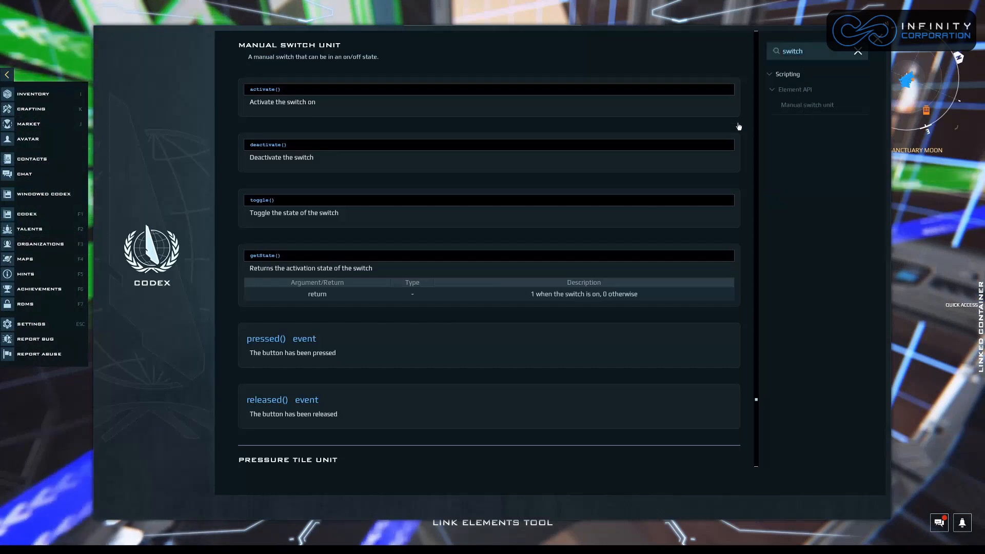
pyautogui.moveTo(251, 151)
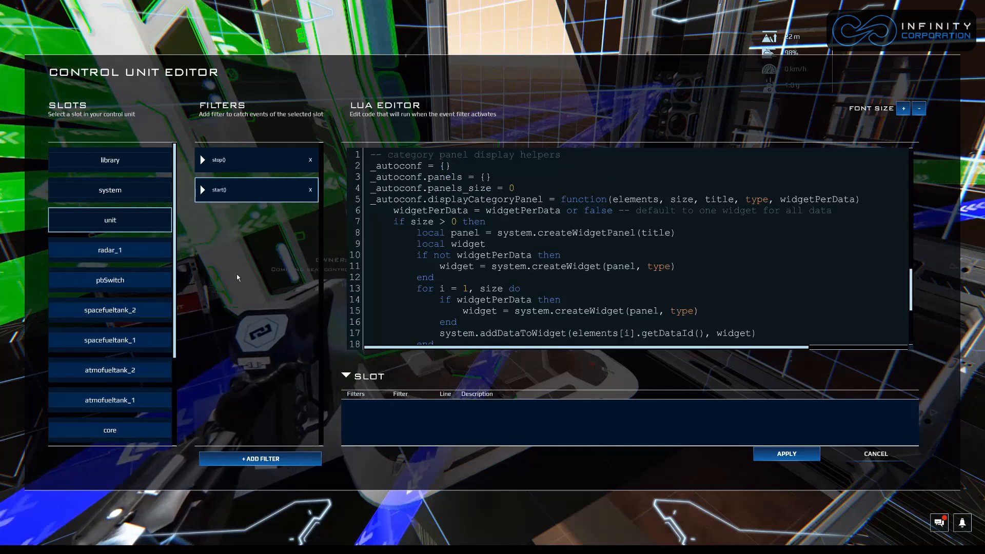
pyautogui.moveTo(243, 243)
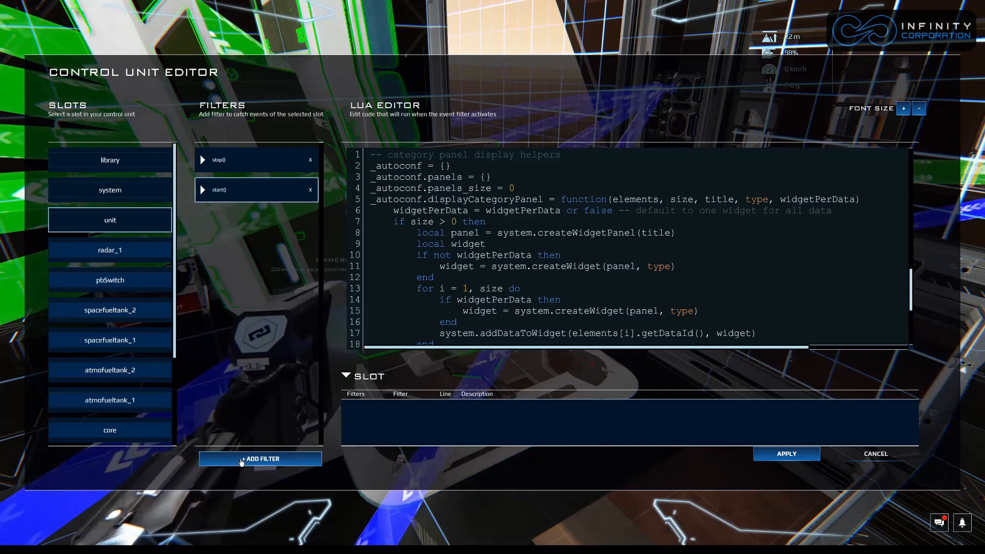
# Add two new event filters to the unit slot for start() and stop().
pyautogui.click(260, 458)
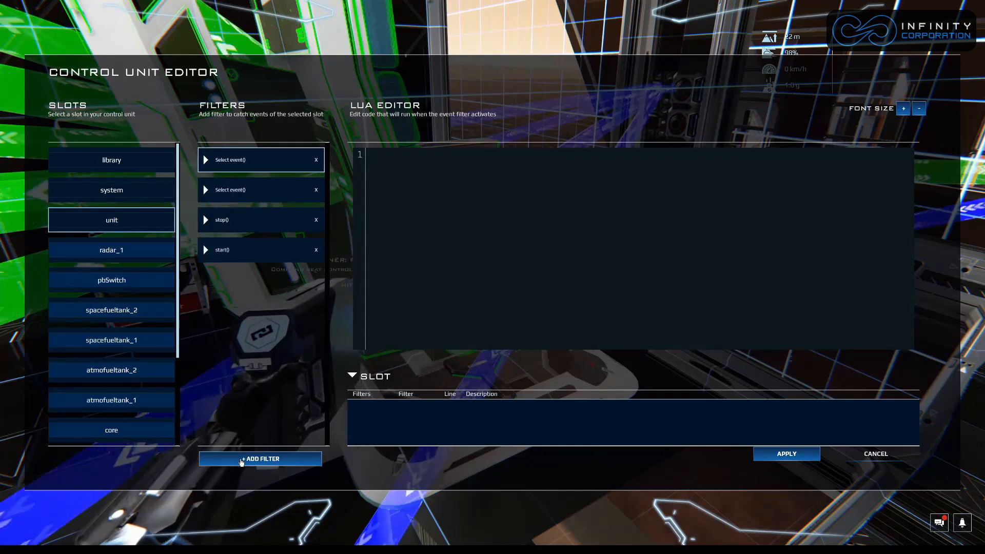
pyautogui.click(259, 160)
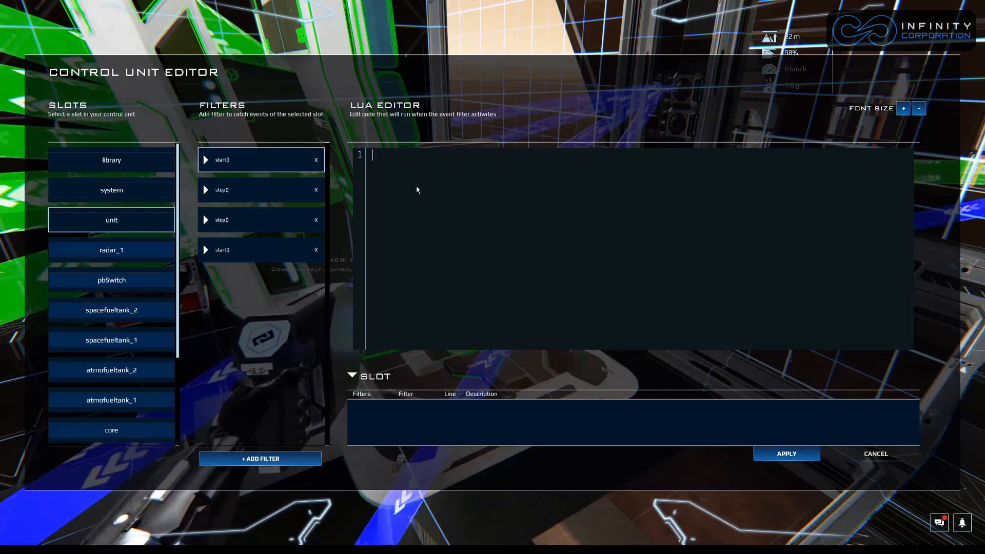
# Write pbSwitch.activate() as the start() filter's Lua code.
pyautogui.write('pbSwitch')
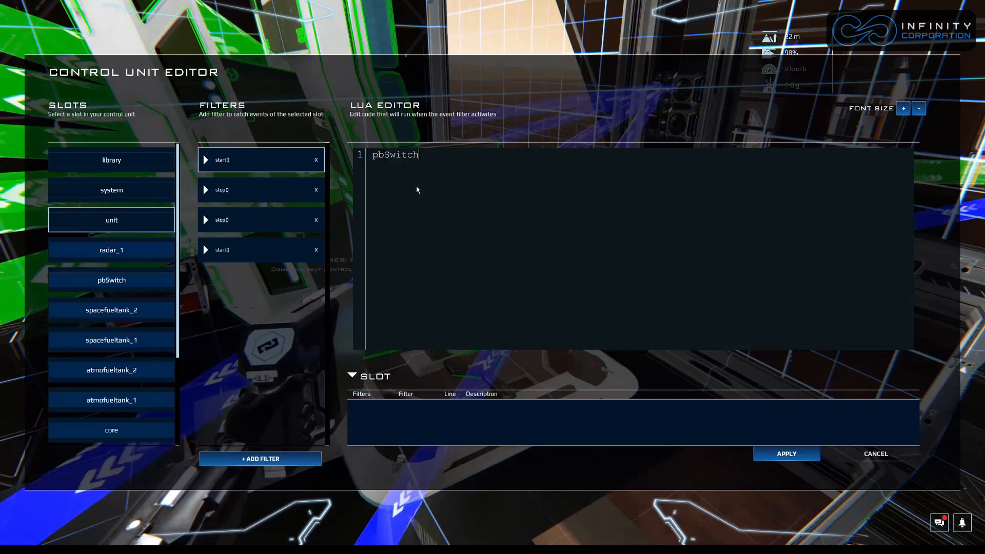
pyautogui.write('.activate')
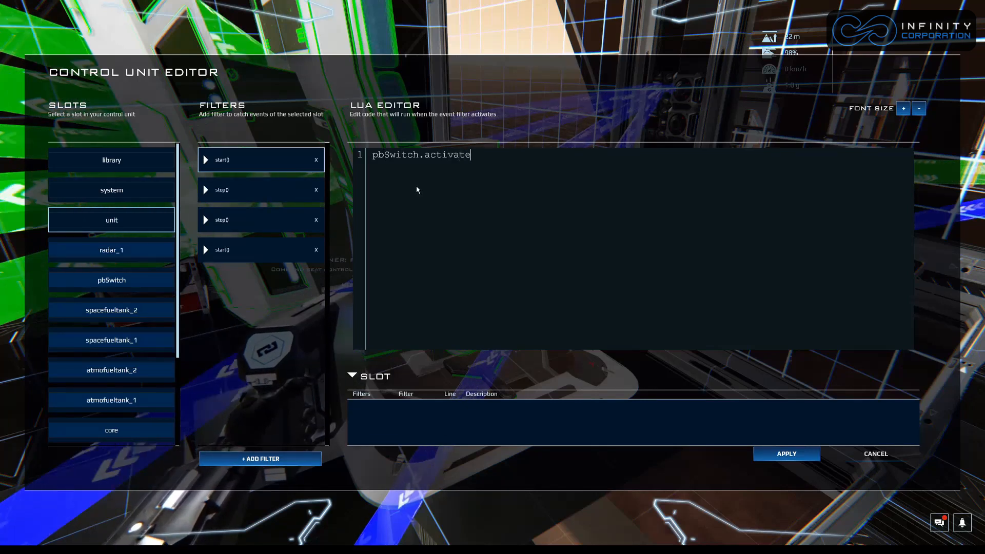
pyautogui.write('()')
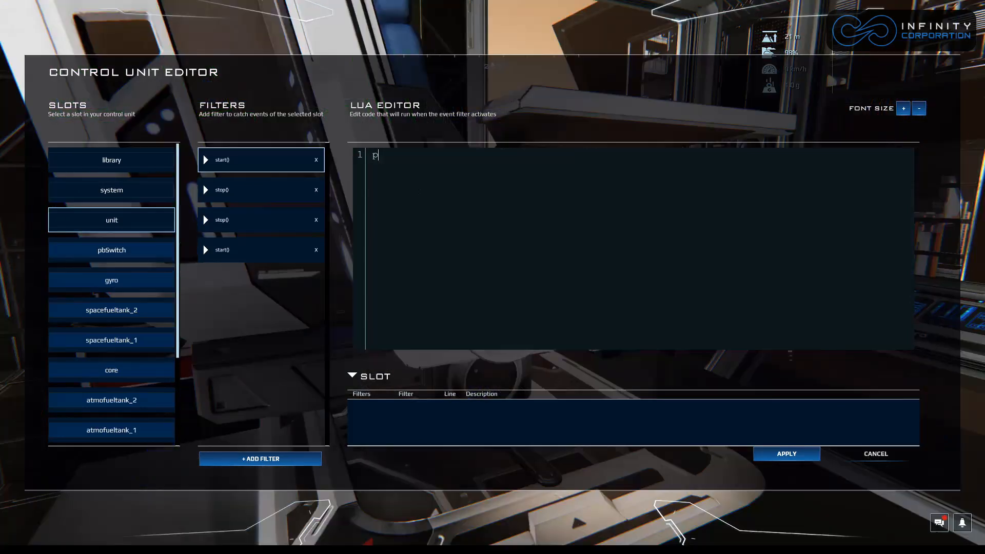
# Write pbSwitch.deactivate() as the stop() filter's Lua code.
pyautogui.write('bswi')
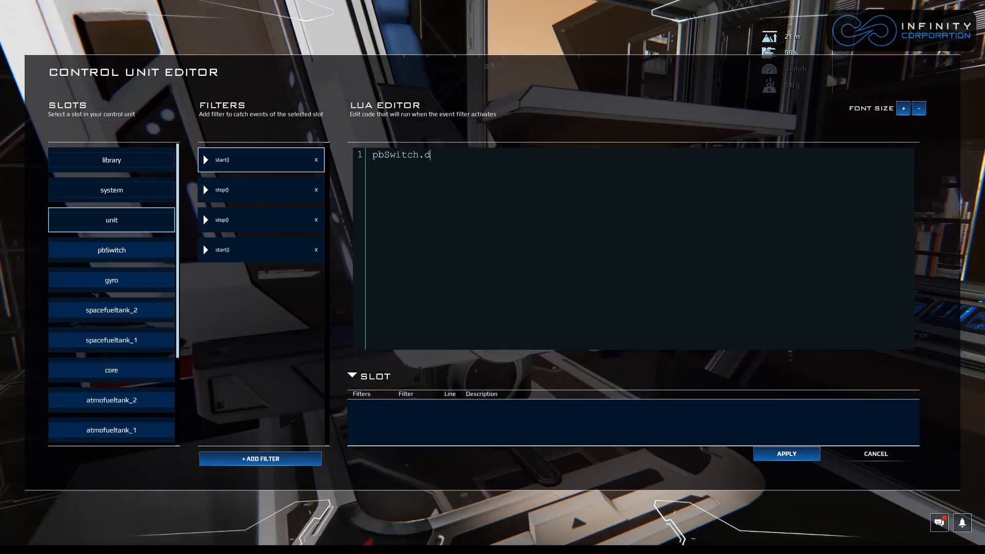
pyautogui.write('eactivate(')
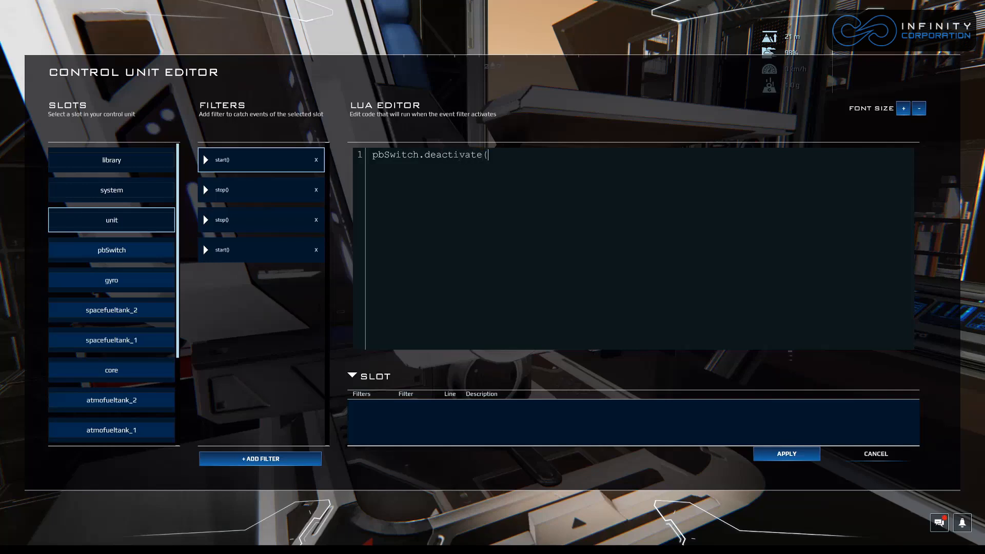
pyautogui.write(')')
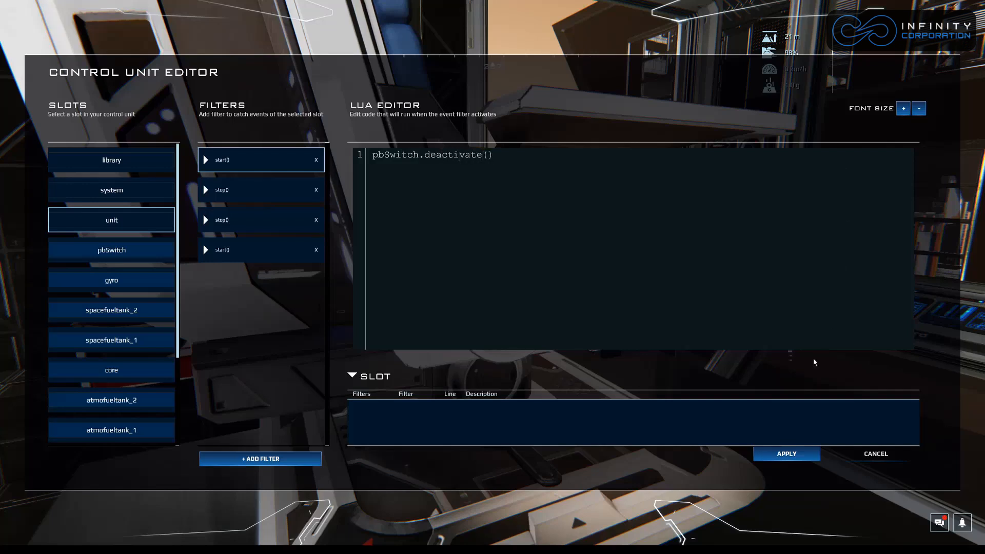